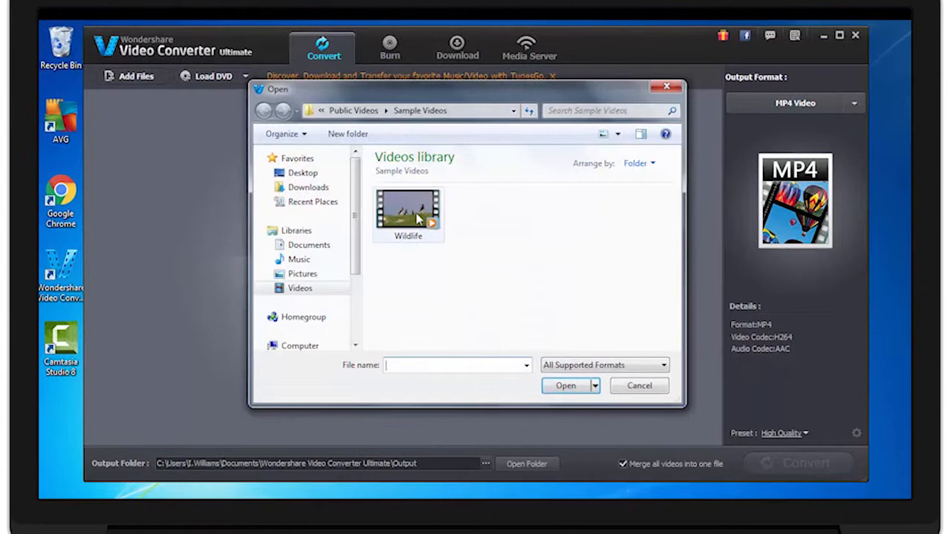
Select the Wildlife sample video in the Open dialog and load it.
{"action": "left_click", "coordinate": [408, 210]}
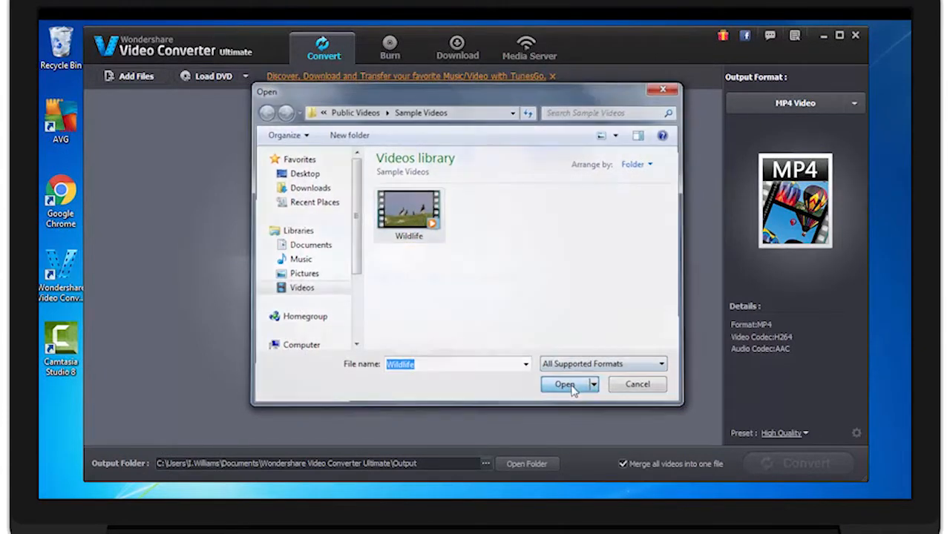
{"action": "left_click", "coordinate": [565, 385]}
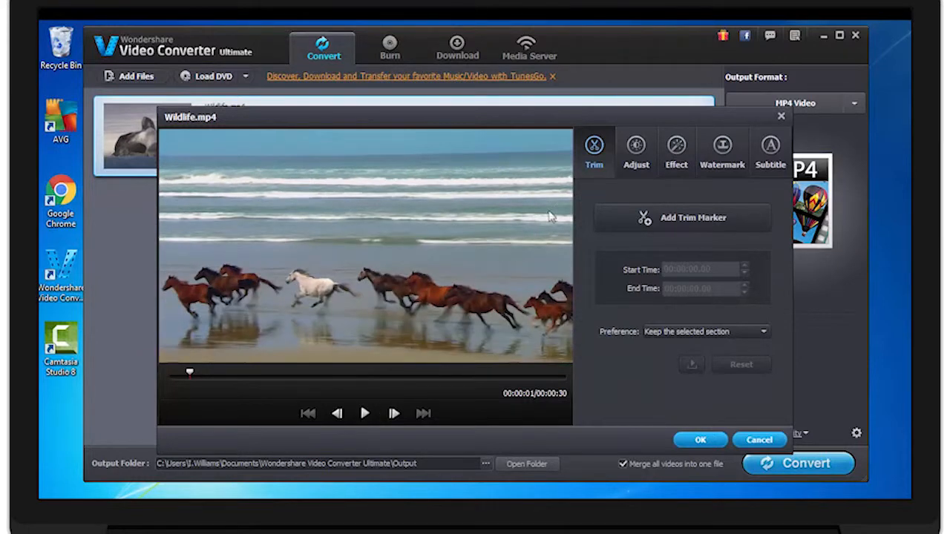
Switch the Wildlife.mp4 editor to its Adjust options for rotation and flipping.
{"action": "left_click", "coordinate": [635, 148]}
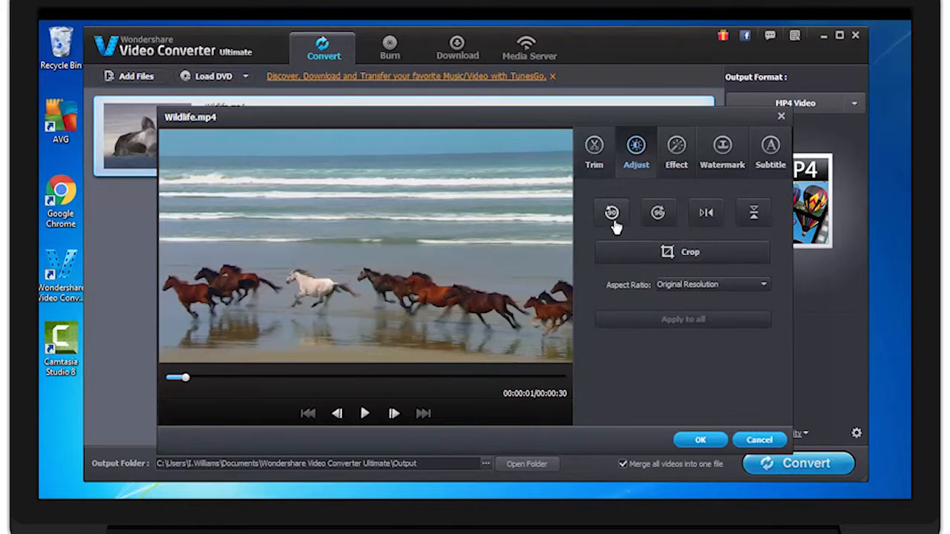
{"action": "left_click", "coordinate": [611, 212]}
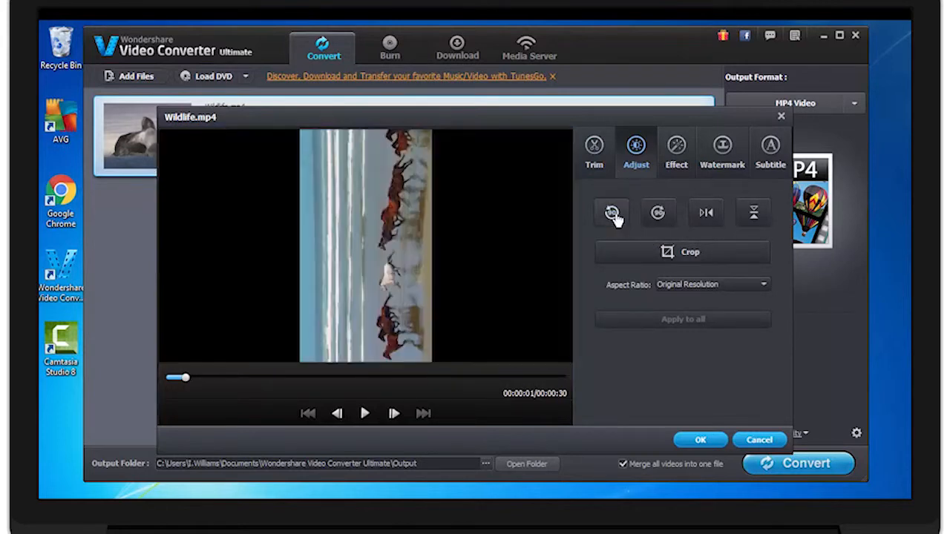
{"action": "left_click", "coordinate": [610, 212]}
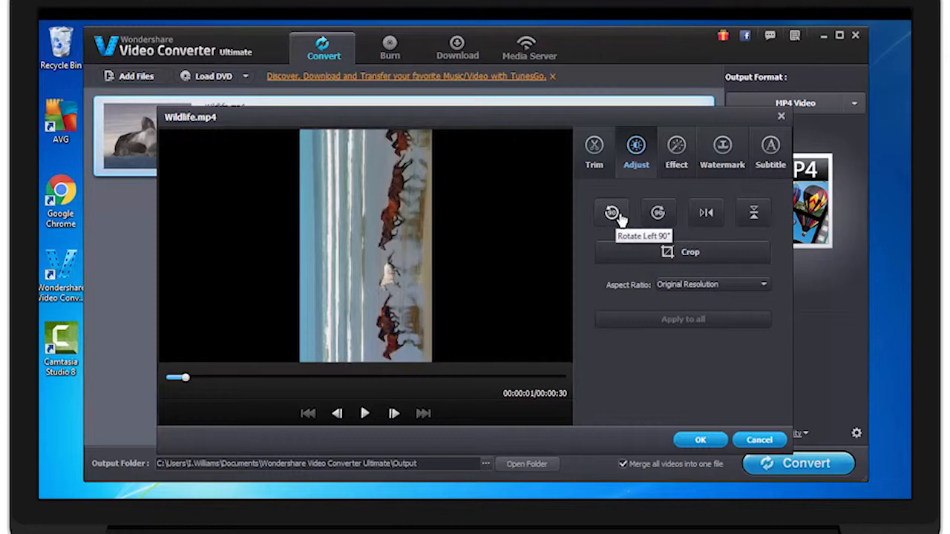
{"action": "mouse_move", "coordinate": [657, 213]}
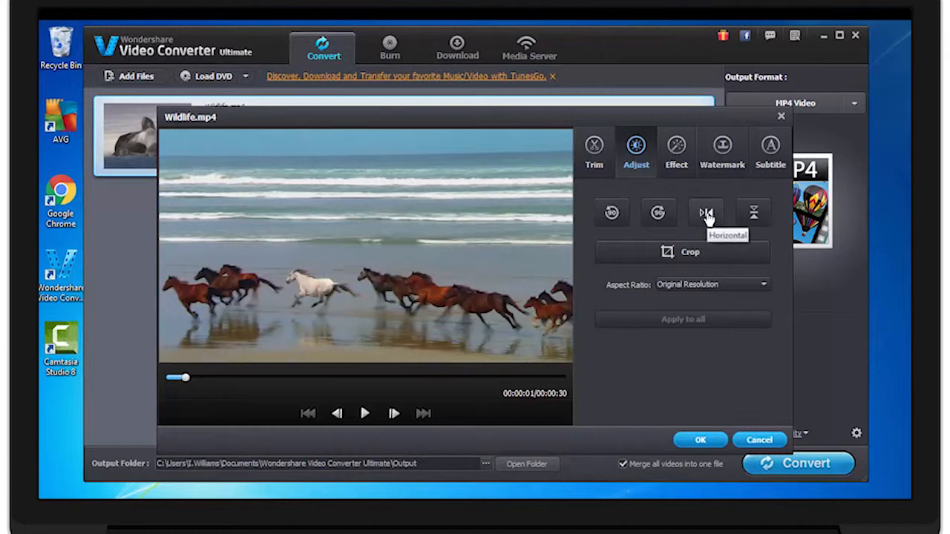
Flip the clip horizontally, undo a trial vertical flip, and confirm the adjustments.
{"action": "left_click", "coordinate": [705, 213]}
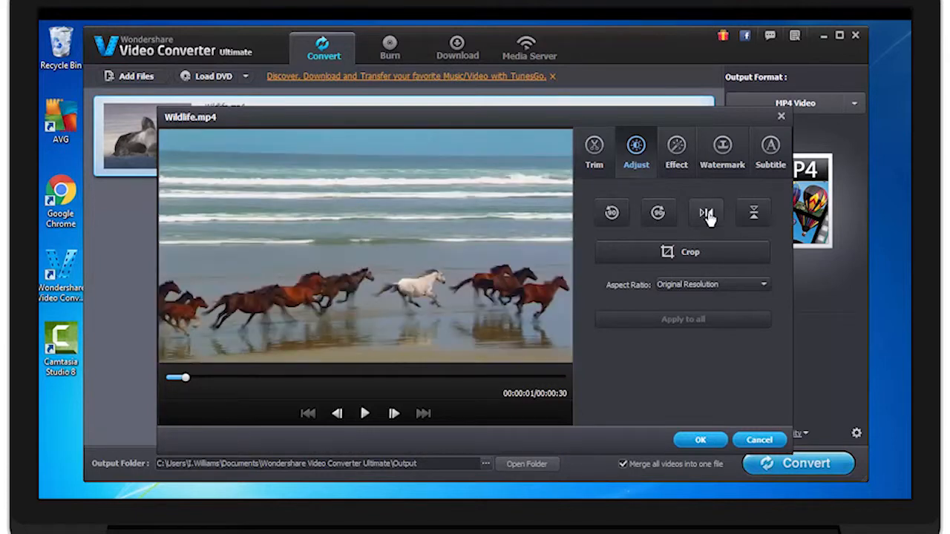
{"action": "left_click", "coordinate": [752, 213]}
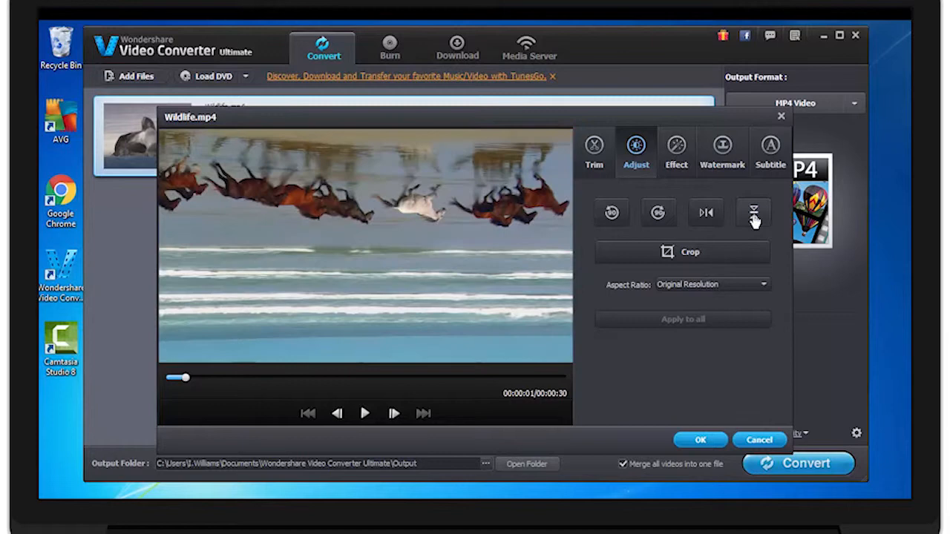
{"action": "left_click", "coordinate": [752, 212]}
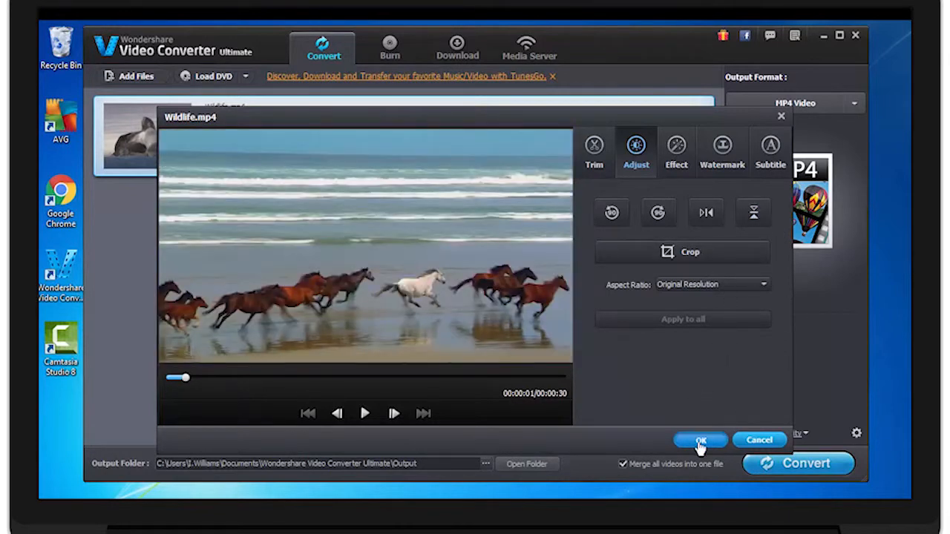
{"action": "left_click", "coordinate": [699, 440]}
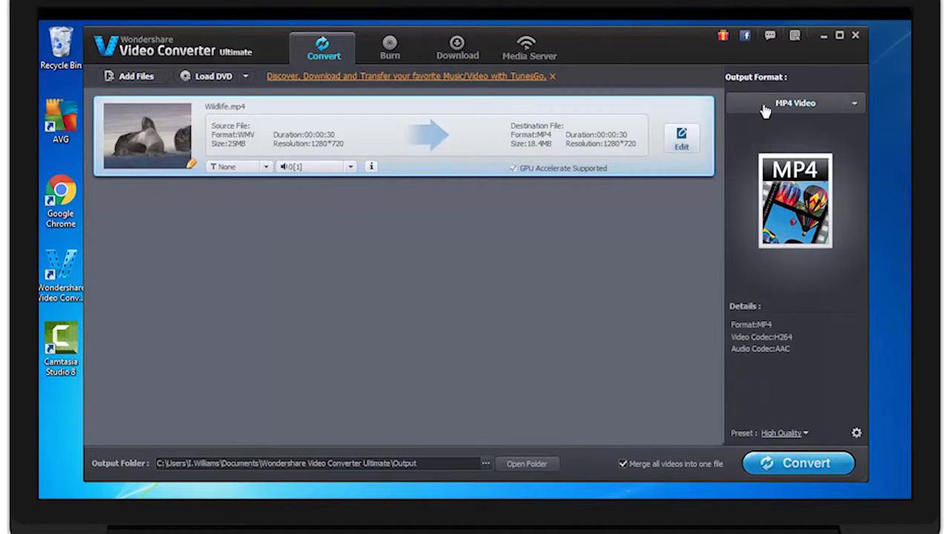
Convert the flipped Wildlife clip to MP4 and wait for the finished notification.
{"action": "left_click", "coordinate": [798, 463]}
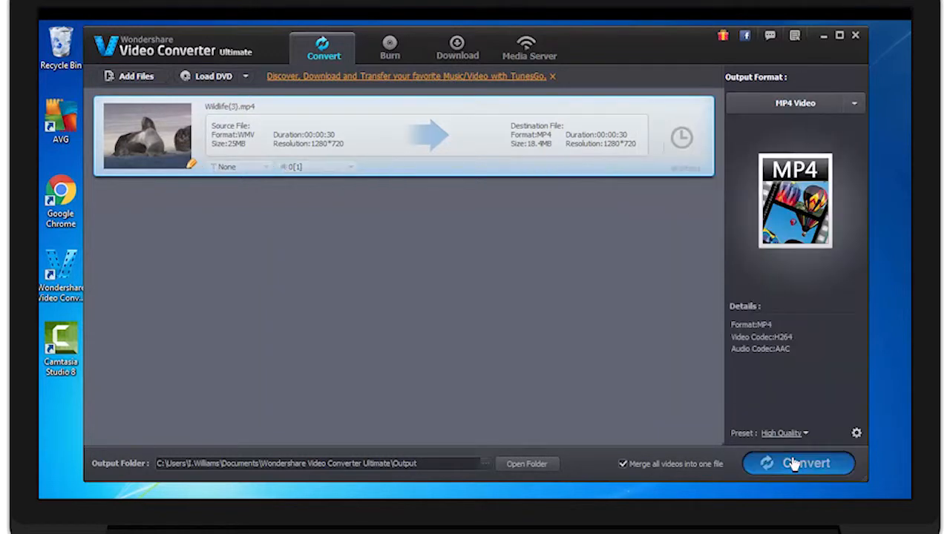
{"action": "left_click", "coordinate": [798, 463]}
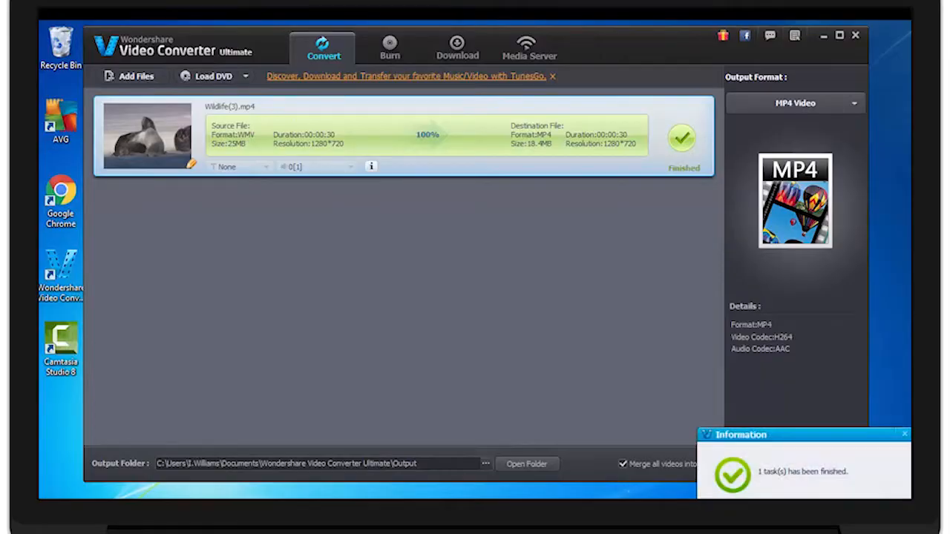